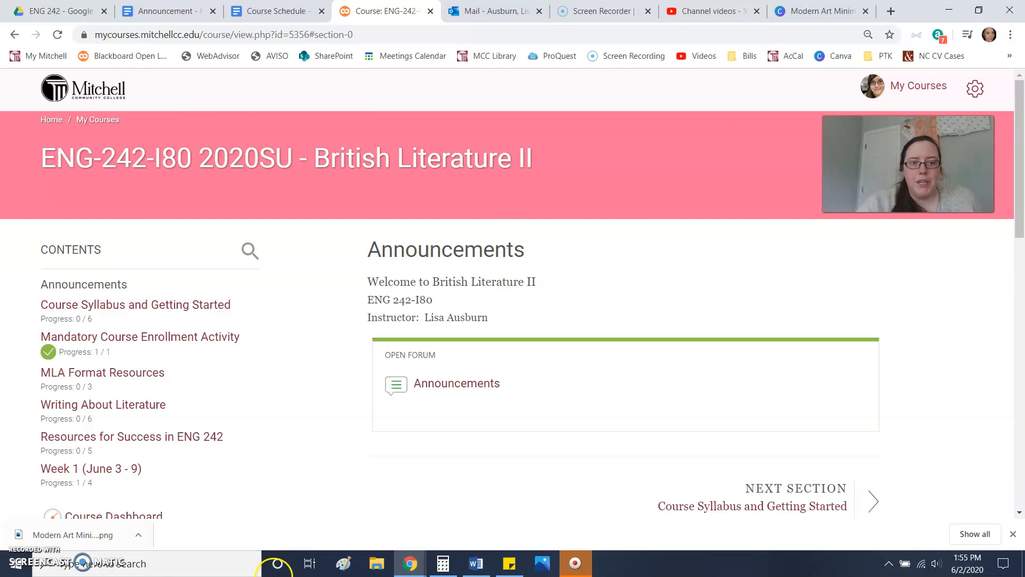
{"action": "mouse_move", "coordinate": [462, 383]}
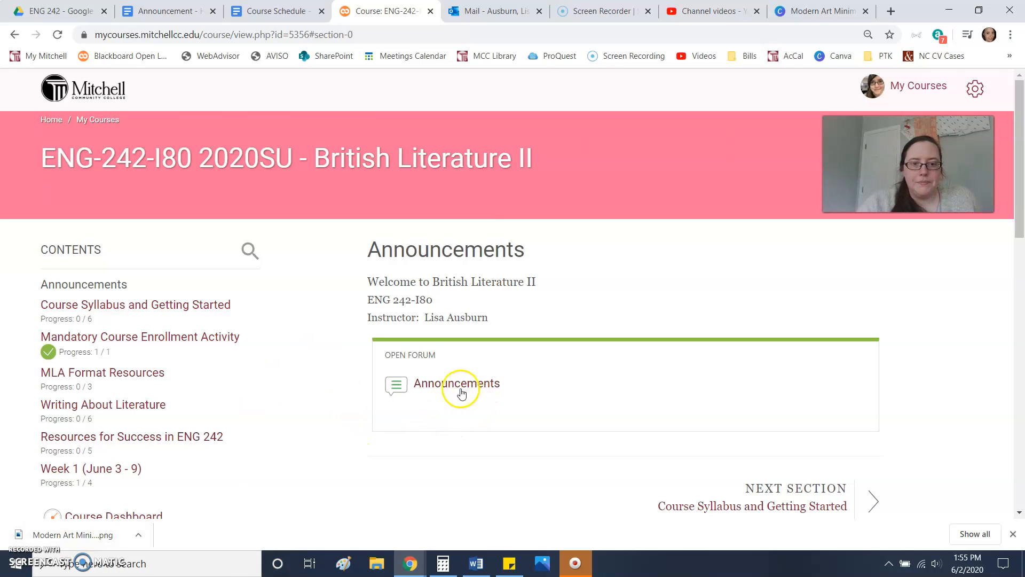
{"action": "mouse_move", "coordinate": [455, 413]}
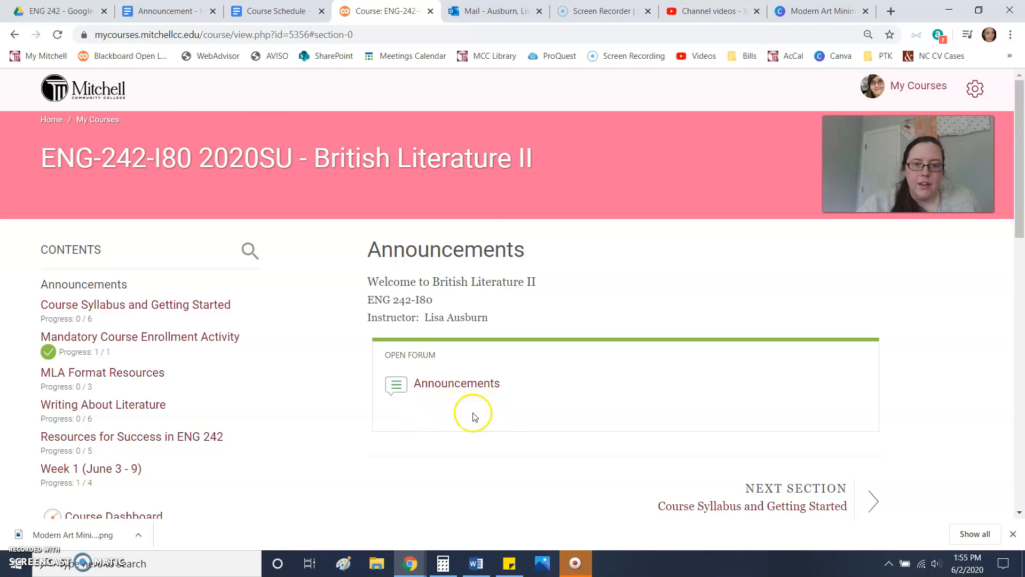
{"action": "mouse_move", "coordinate": [487, 415]}
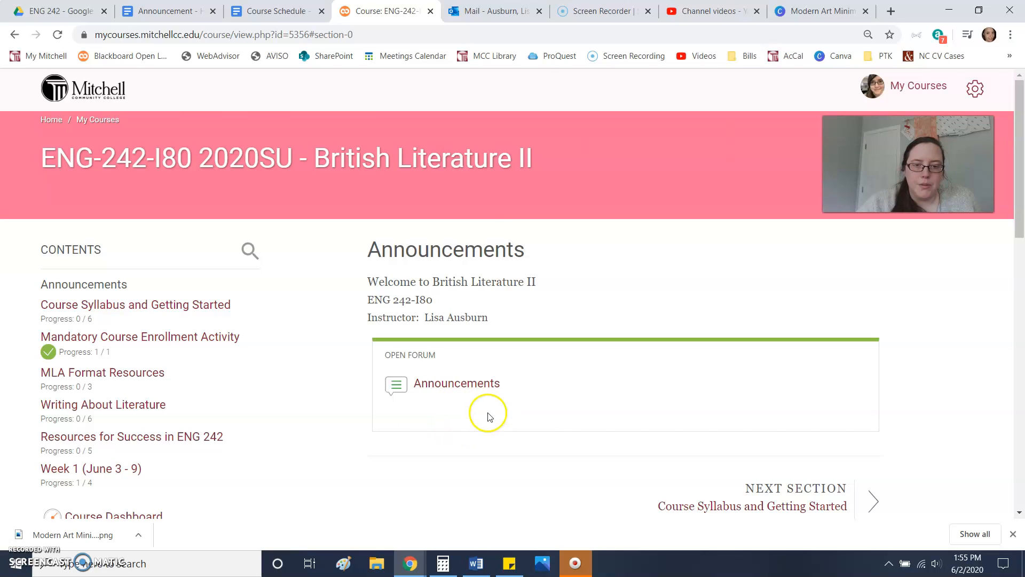
{"action": "mouse_move", "coordinate": [434, 384]}
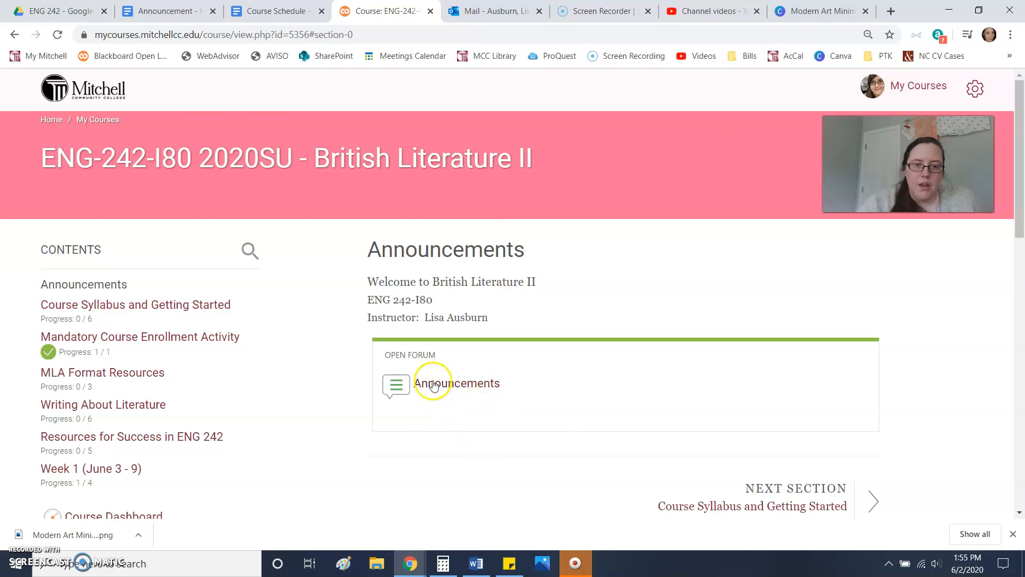
{"action": "mouse_move", "coordinate": [350, 387]}
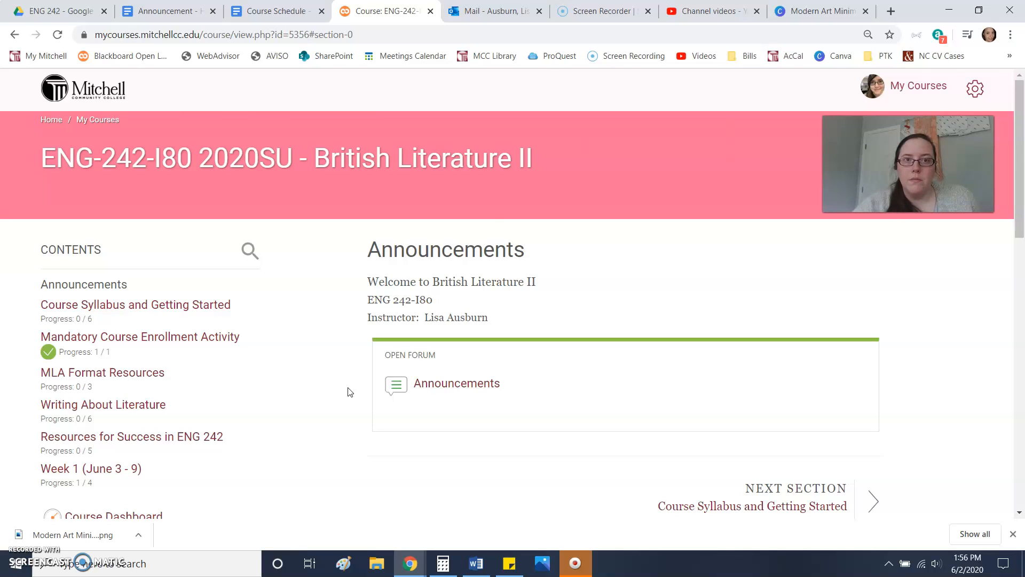
{"action": "mouse_move", "coordinate": [228, 304]}
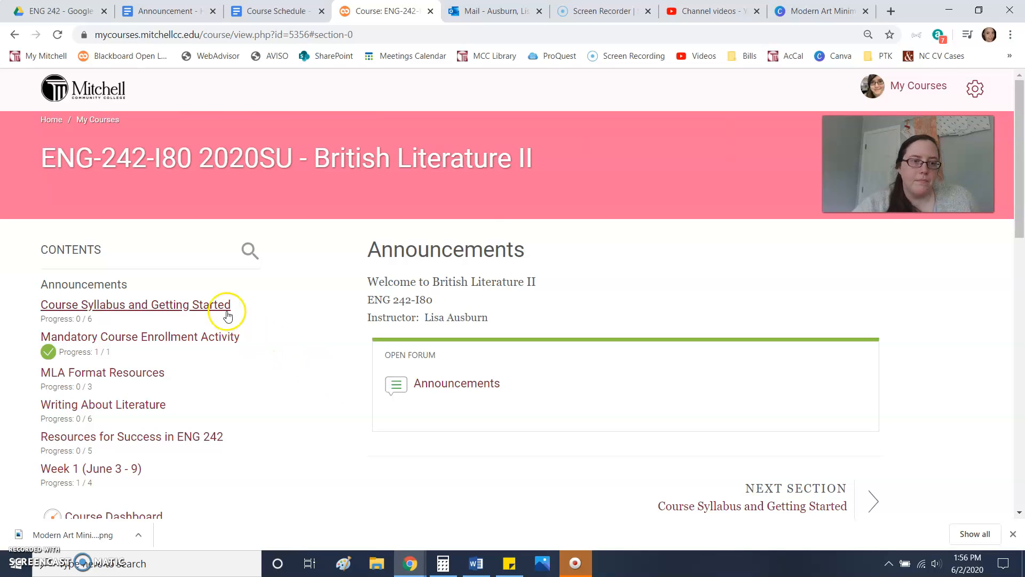
{"action": "mouse_move", "coordinate": [212, 305]}
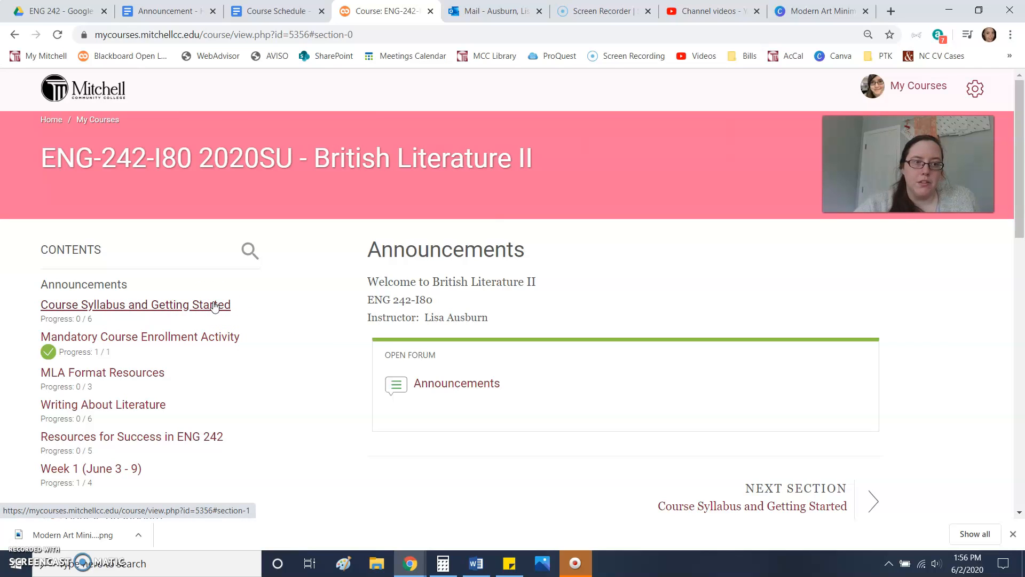
Browse the syllabus section's folder, Introduction Module chapters, syllabus and acknowledgement items
{"action": "left_click", "coordinate": [136, 304]}
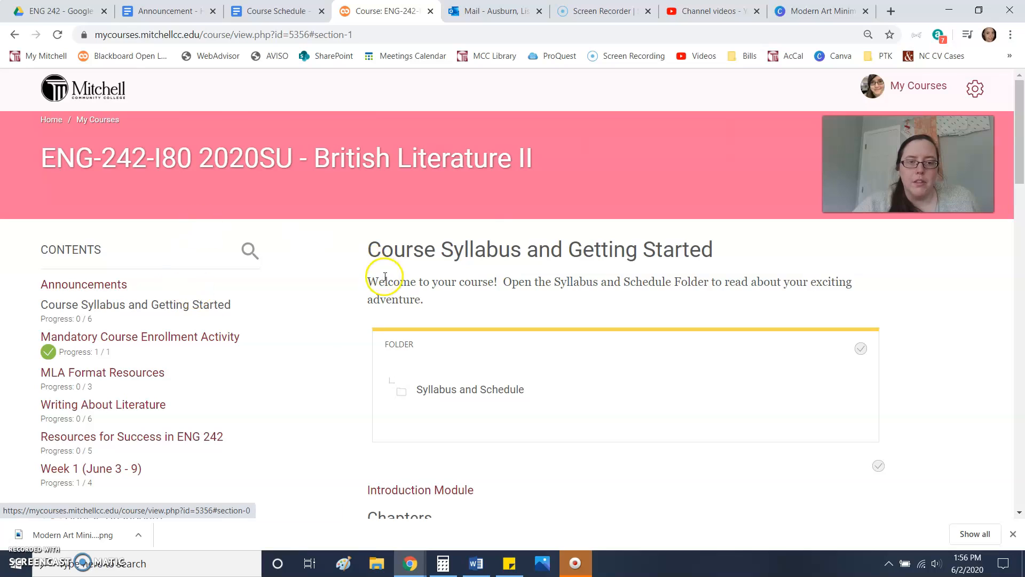
{"action": "mouse_move", "coordinate": [350, 343]}
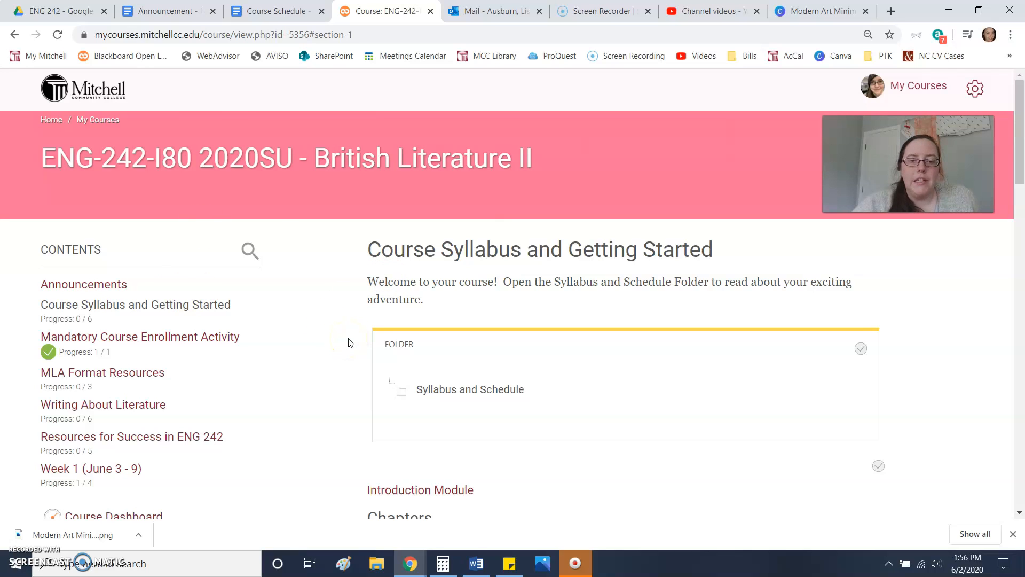
{"action": "mouse_move", "coordinate": [360, 362]}
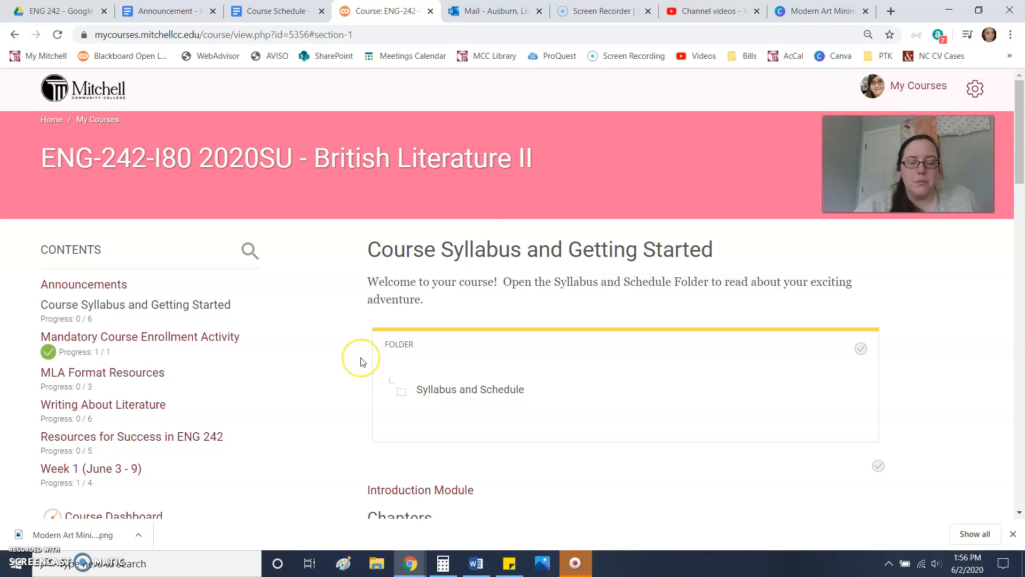
{"action": "scroll", "scroll_direction": "down", "scroll_amount": 3}
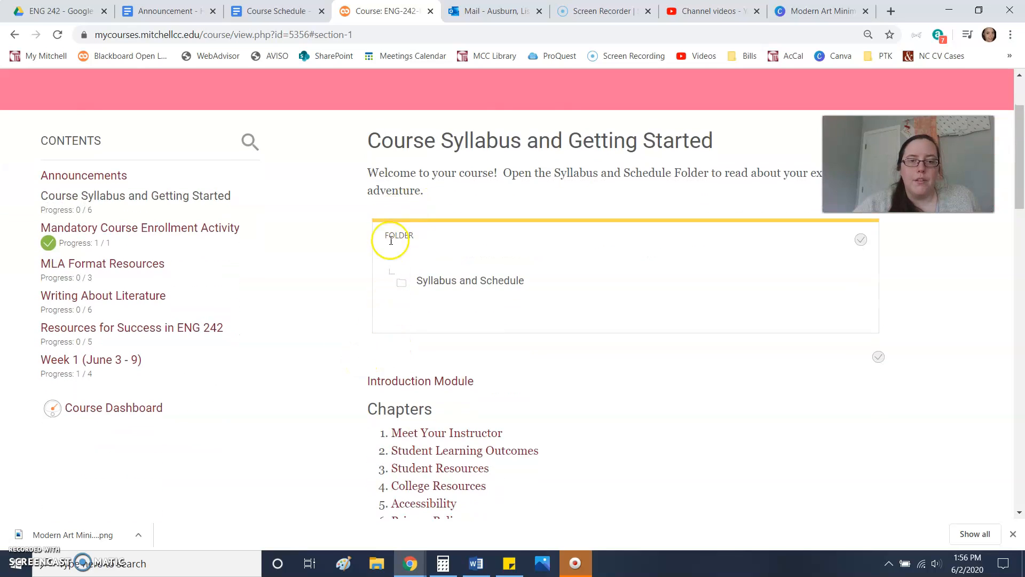
{"action": "mouse_move", "coordinate": [388, 270]}
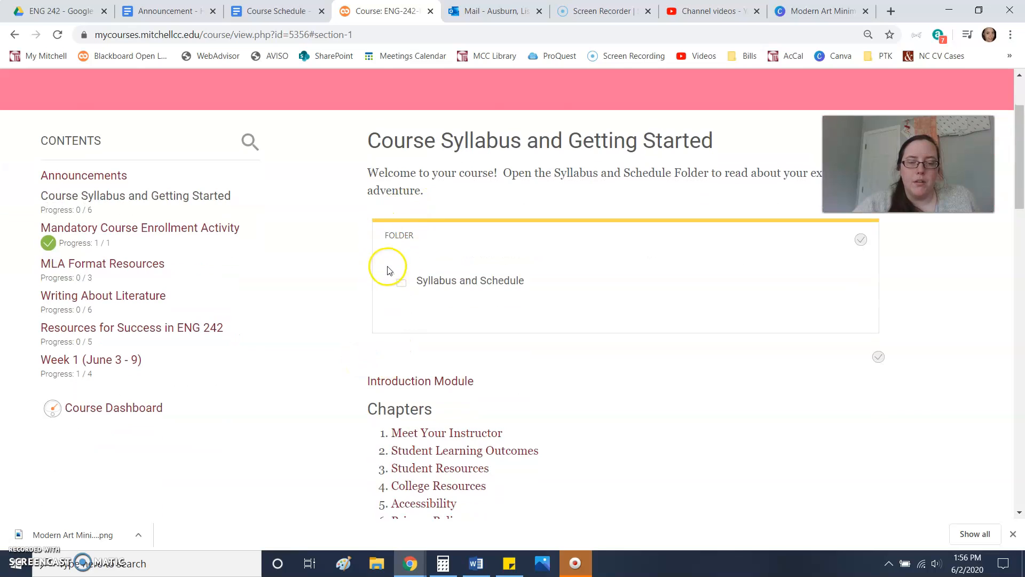
{"action": "scroll", "scroll_direction": "down", "scroll_amount": 3}
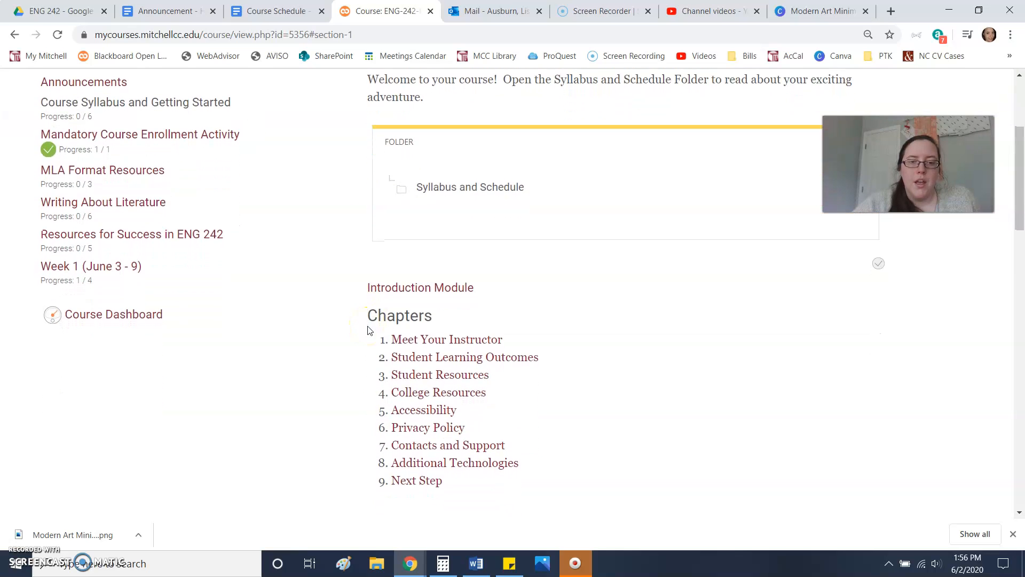
{"action": "mouse_move", "coordinate": [407, 320]}
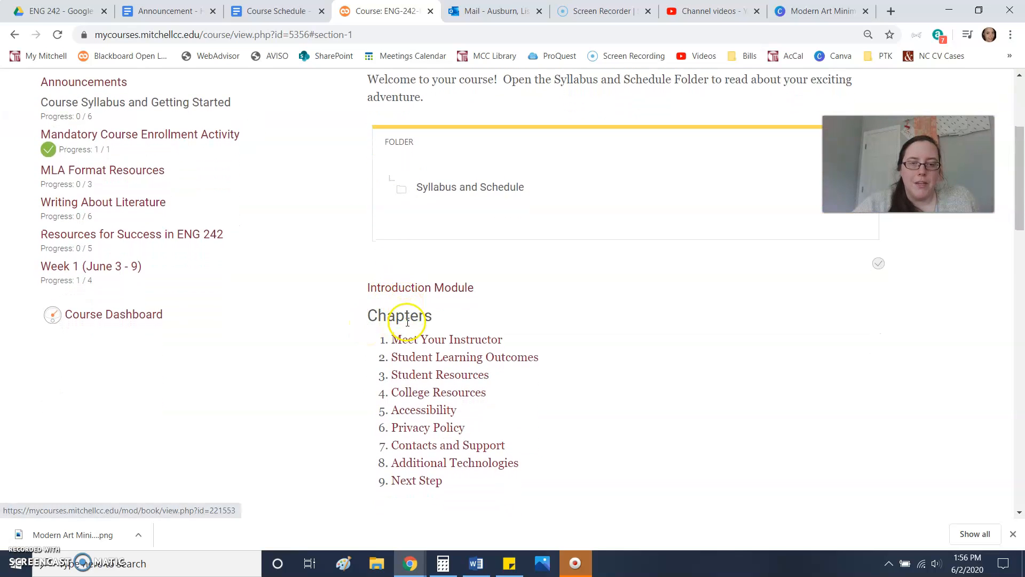
{"action": "mouse_move", "coordinate": [406, 336]}
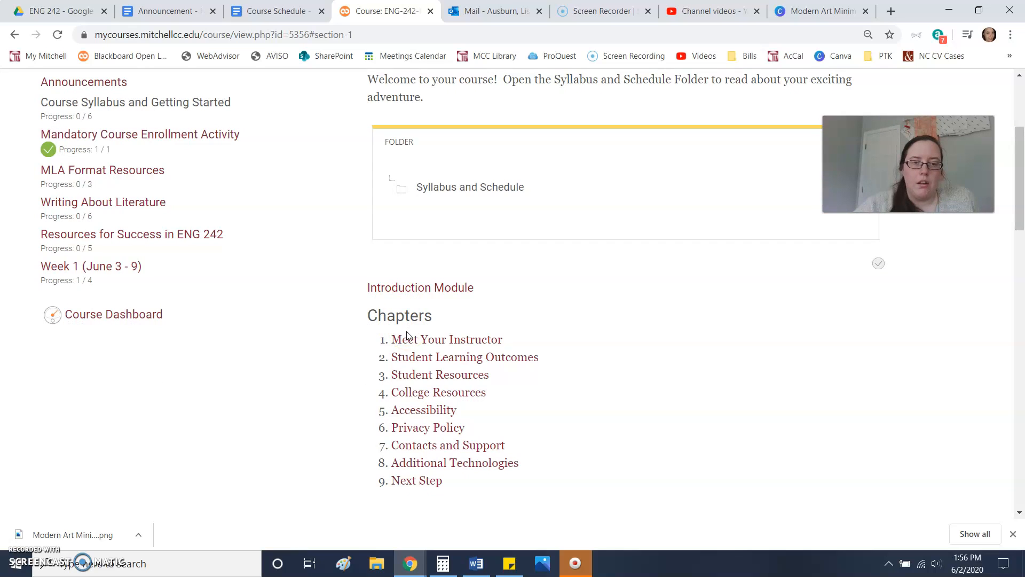
{"action": "mouse_move", "coordinate": [294, 341]}
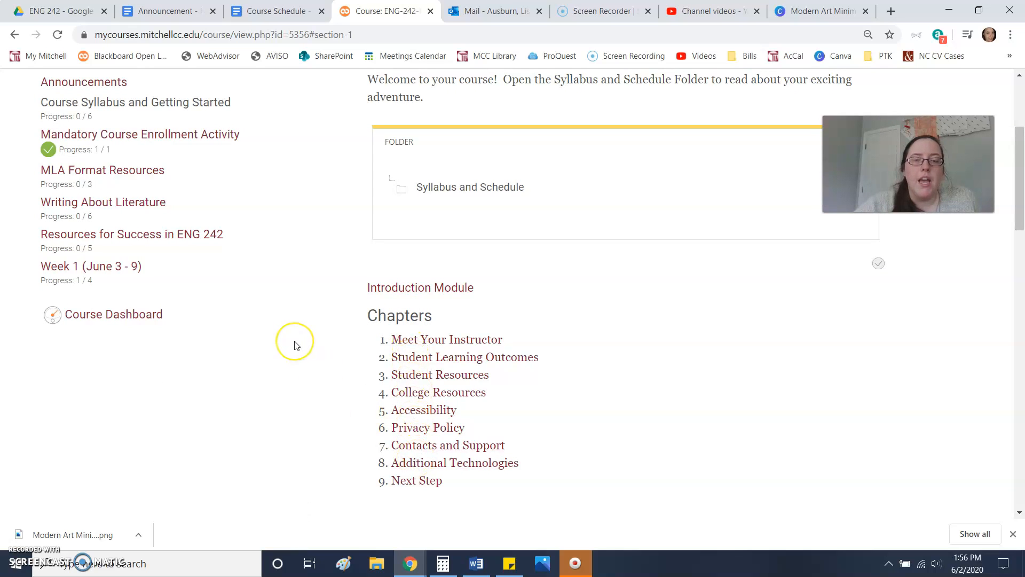
{"action": "scroll", "scroll_direction": "down", "scroll_amount": 3}
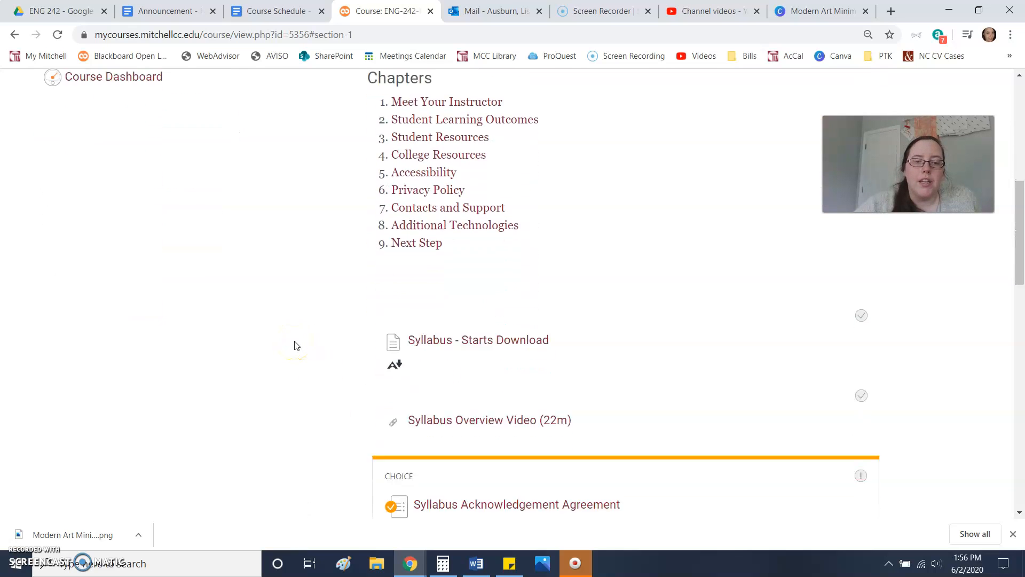
{"action": "scroll", "scroll_direction": "down", "scroll_amount": 3}
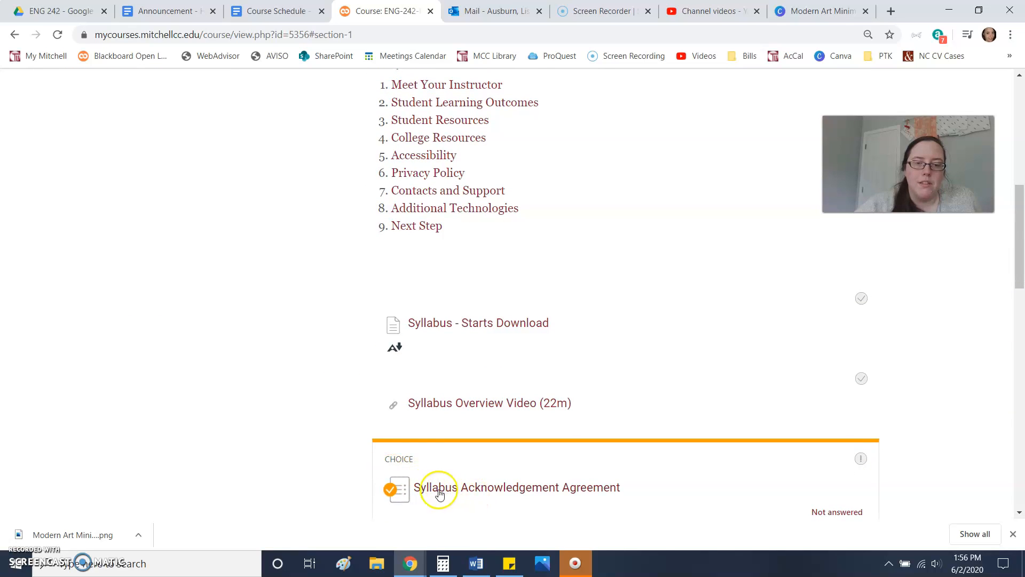
{"action": "scroll", "scroll_direction": "up", "scroll_amount": 3}
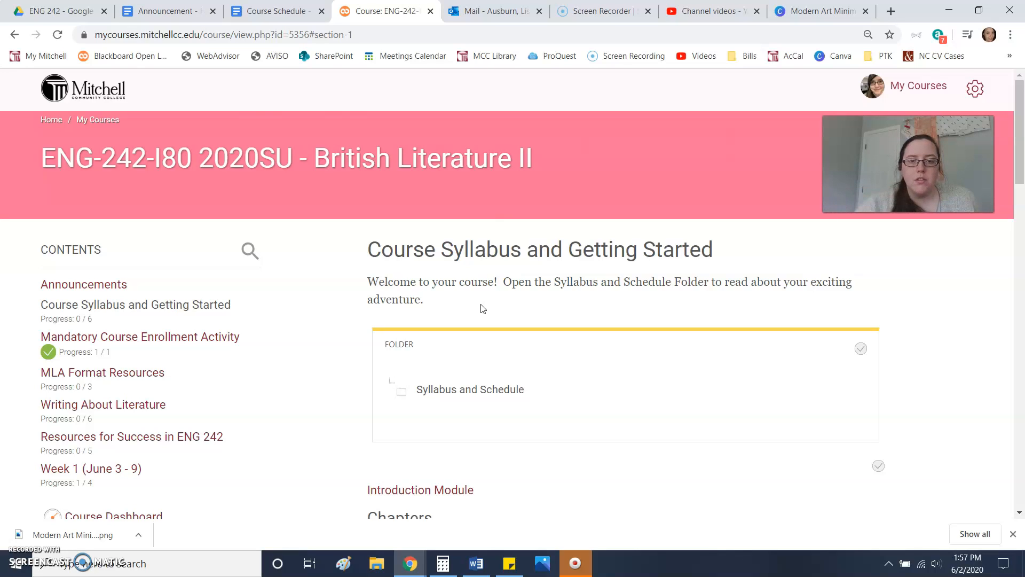
Scroll through the course sections toward the Mandatory Course Enrollment Activity
{"action": "scroll", "scroll_direction": "down", "scroll_amount": 3}
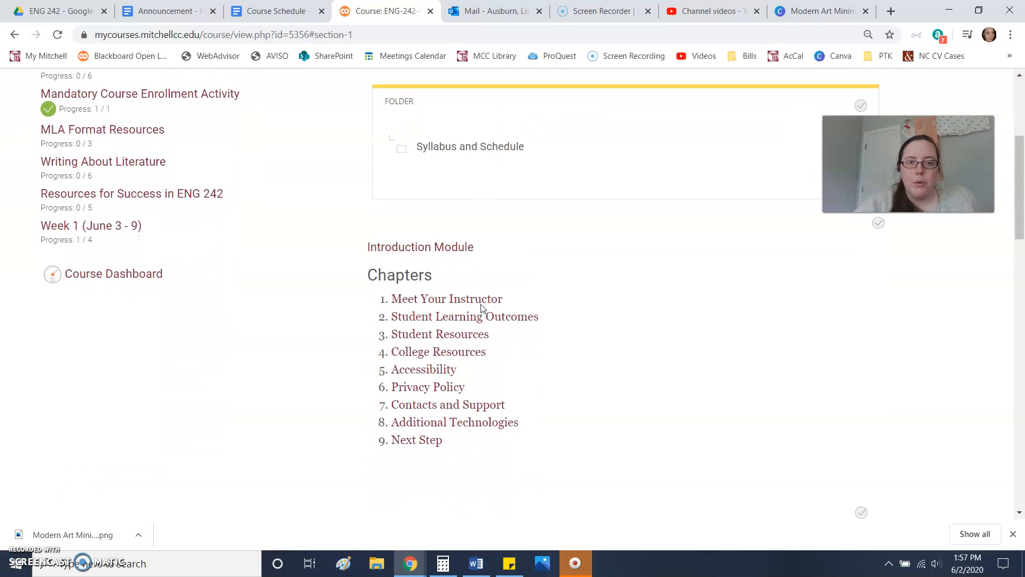
{"action": "scroll", "scroll_direction": "down", "scroll_amount": 3}
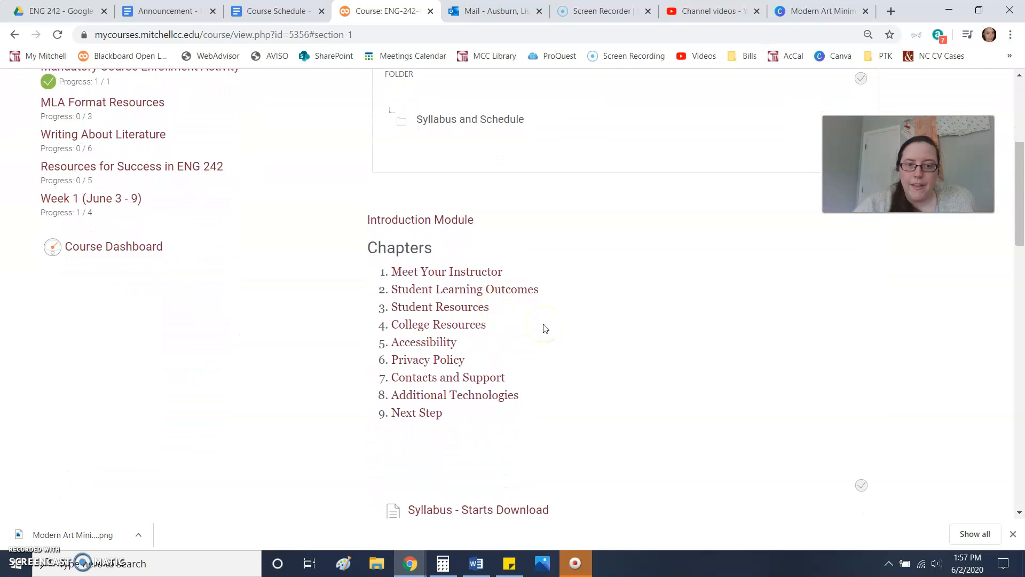
{"action": "mouse_move", "coordinate": [427, 359]}
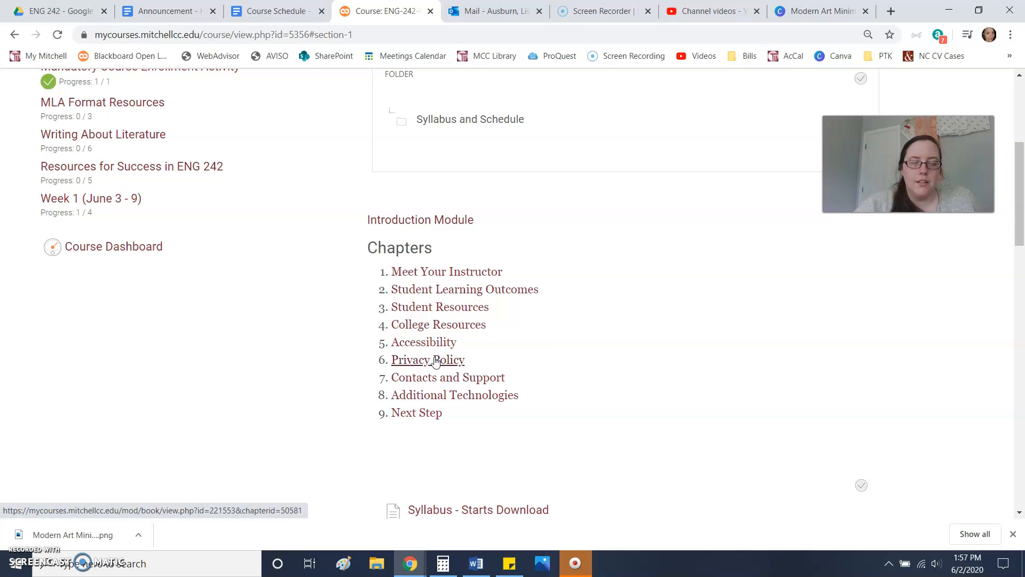
{"action": "mouse_move", "coordinate": [311, 268]}
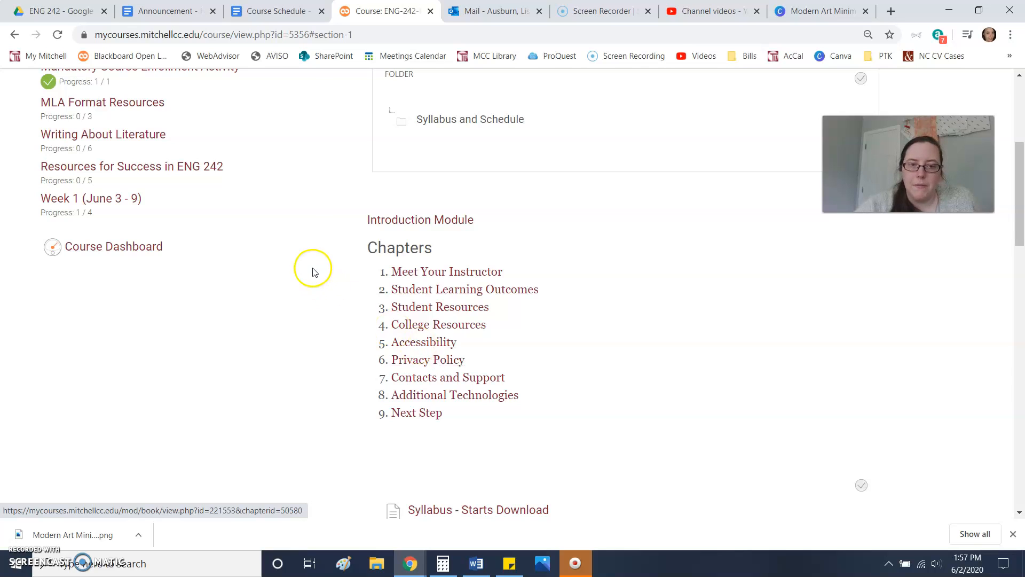
{"action": "scroll", "scroll_direction": "up", "scroll_amount": 3}
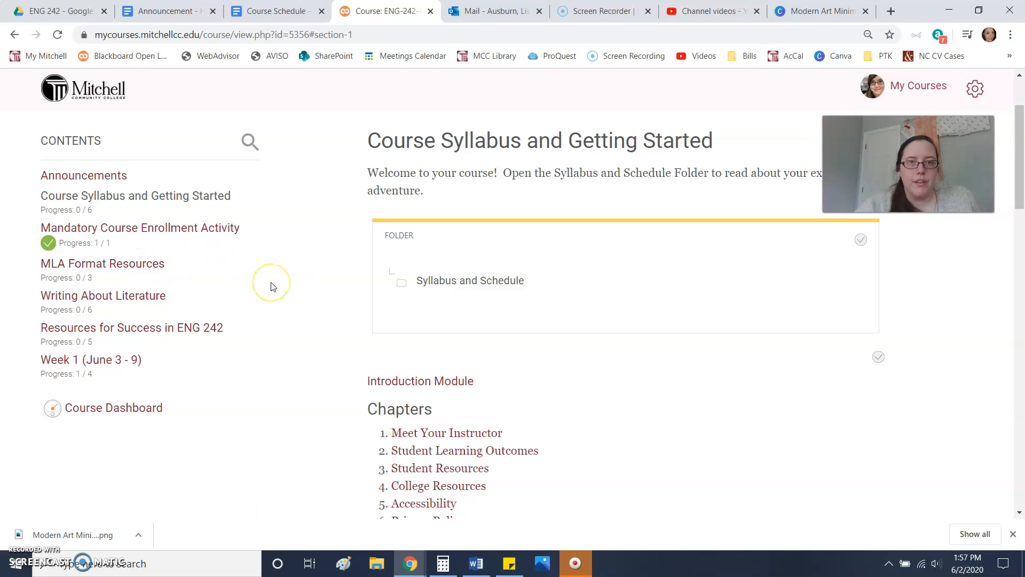
{"action": "mouse_move", "coordinate": [272, 286]}
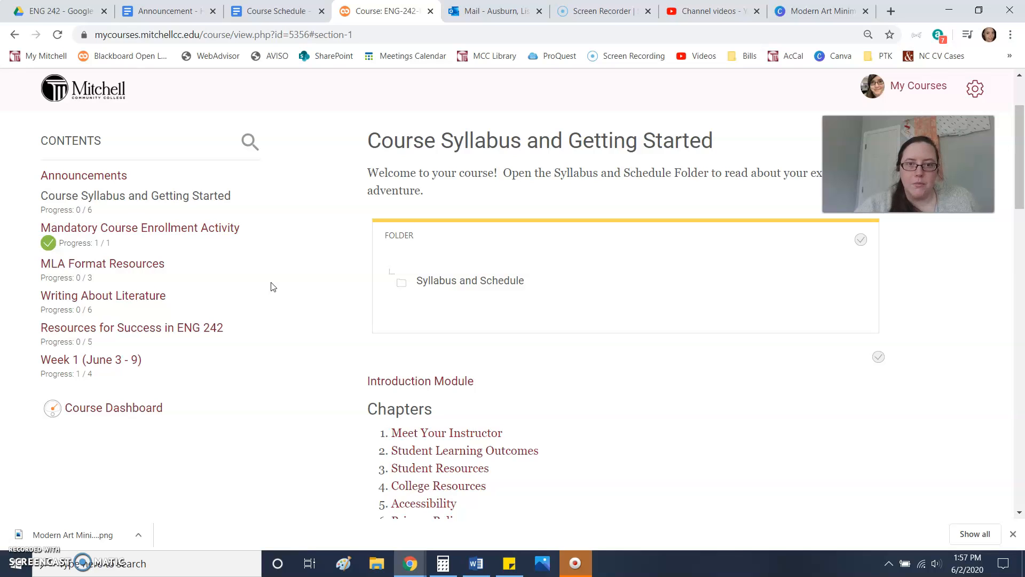
{"action": "mouse_move", "coordinate": [196, 243]}
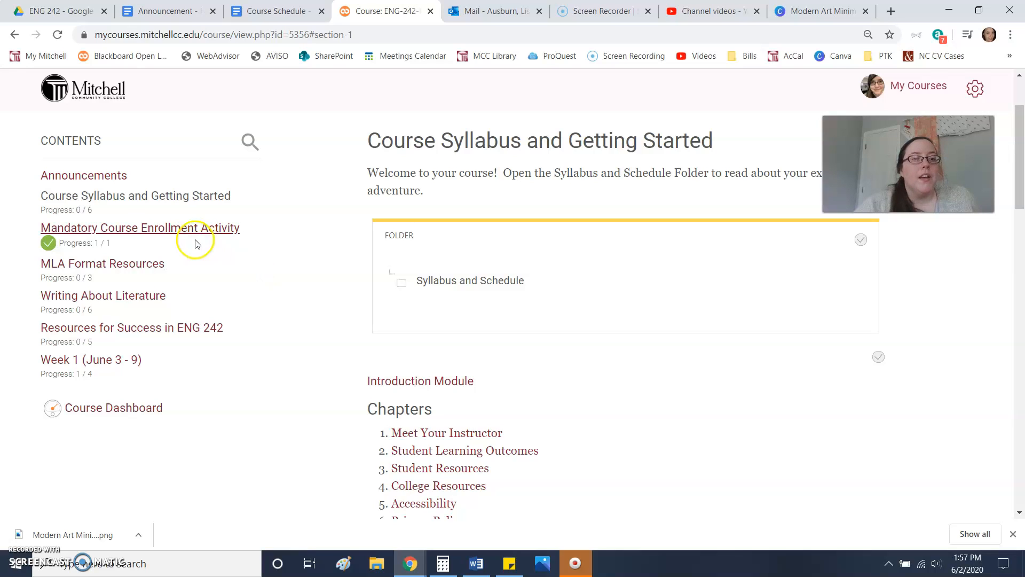
{"action": "mouse_move", "coordinate": [102, 263]}
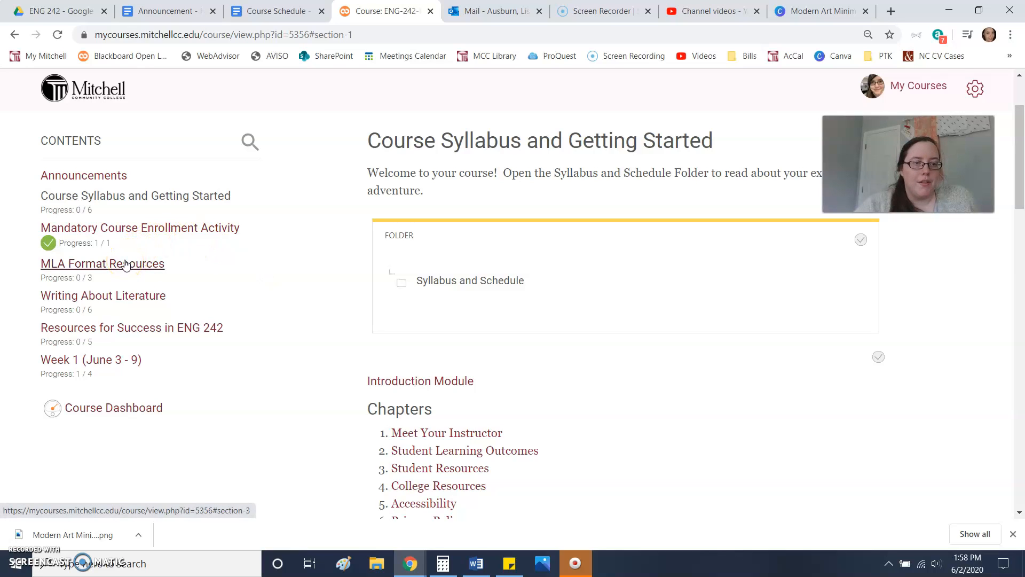
{"action": "mouse_move", "coordinate": [124, 302]}
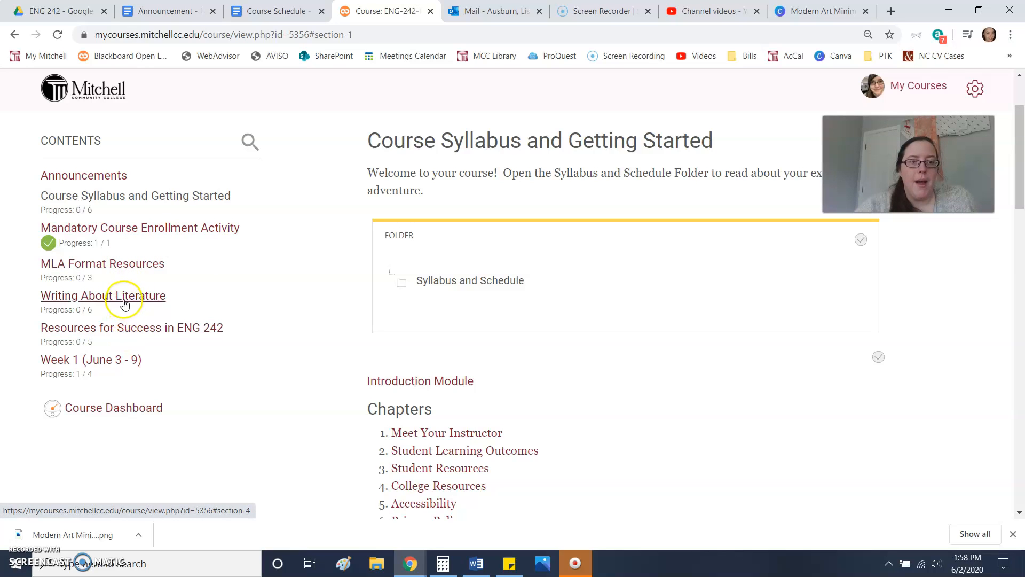
{"action": "mouse_move", "coordinate": [113, 310]}
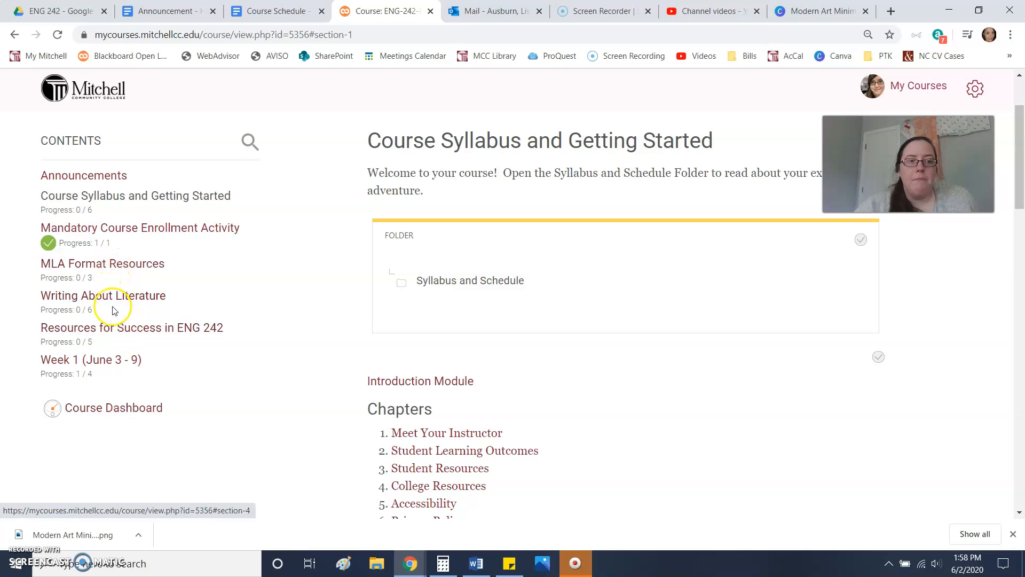
{"action": "mouse_move", "coordinate": [114, 302]}
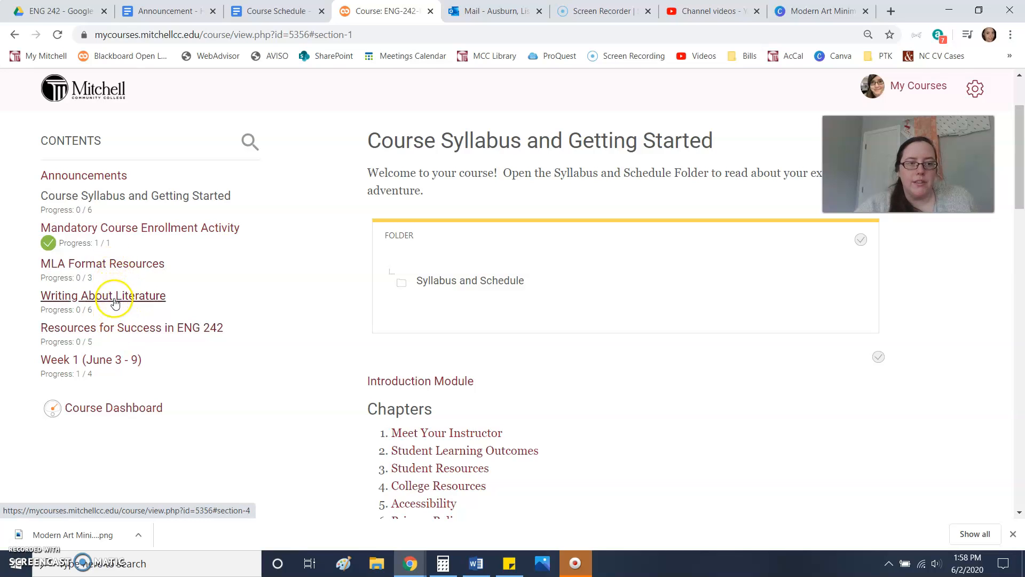
{"action": "mouse_move", "coordinate": [249, 321]}
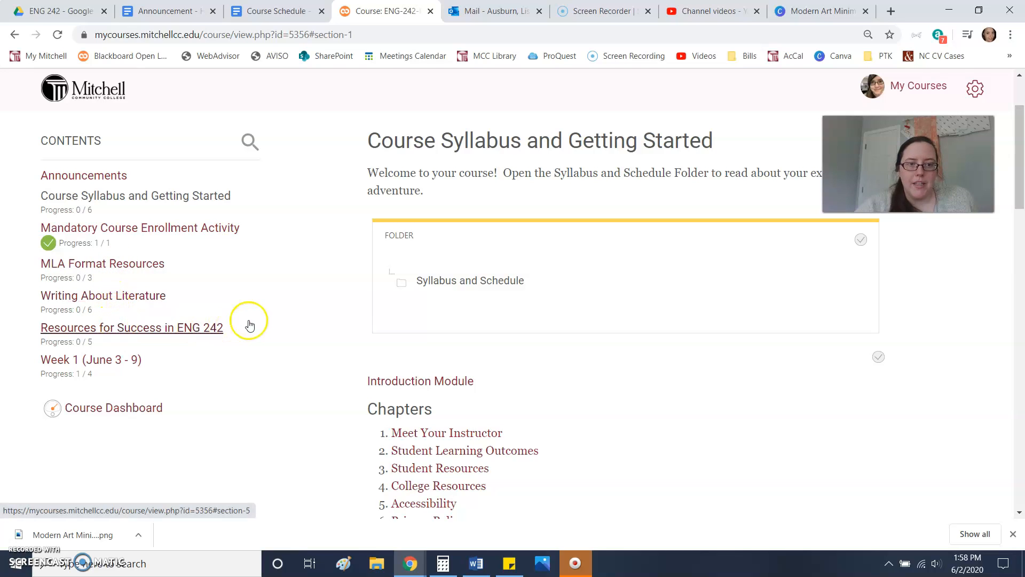
{"action": "mouse_move", "coordinate": [261, 322]}
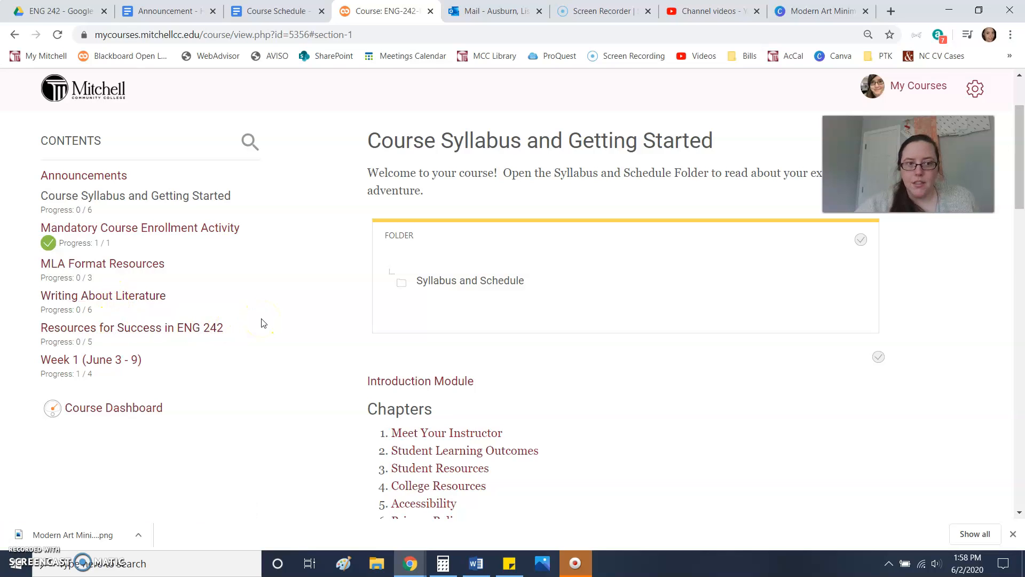
{"action": "mouse_move", "coordinate": [132, 326]}
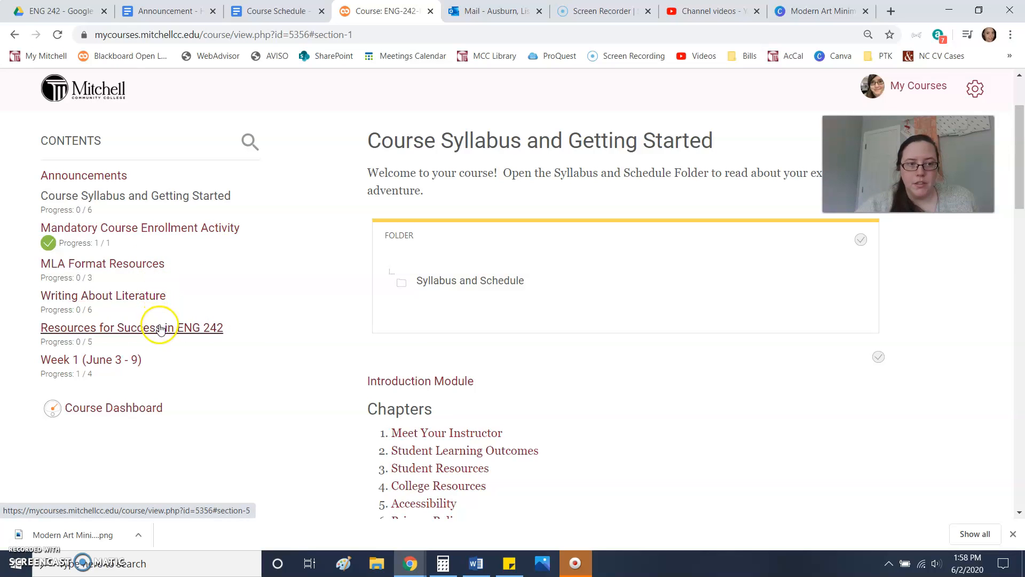
{"action": "mouse_move", "coordinate": [155, 269]}
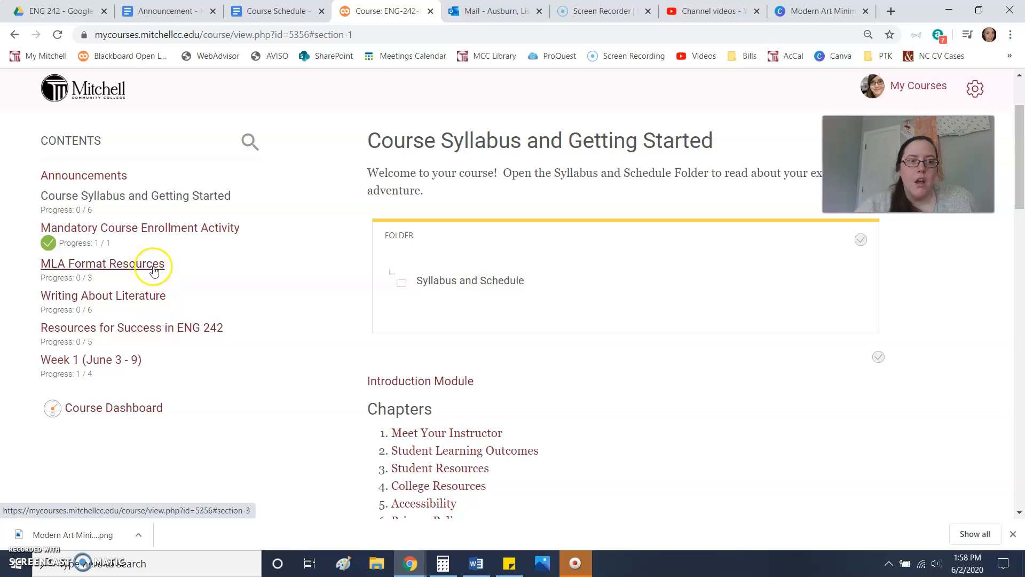
{"action": "mouse_move", "coordinate": [159, 301]}
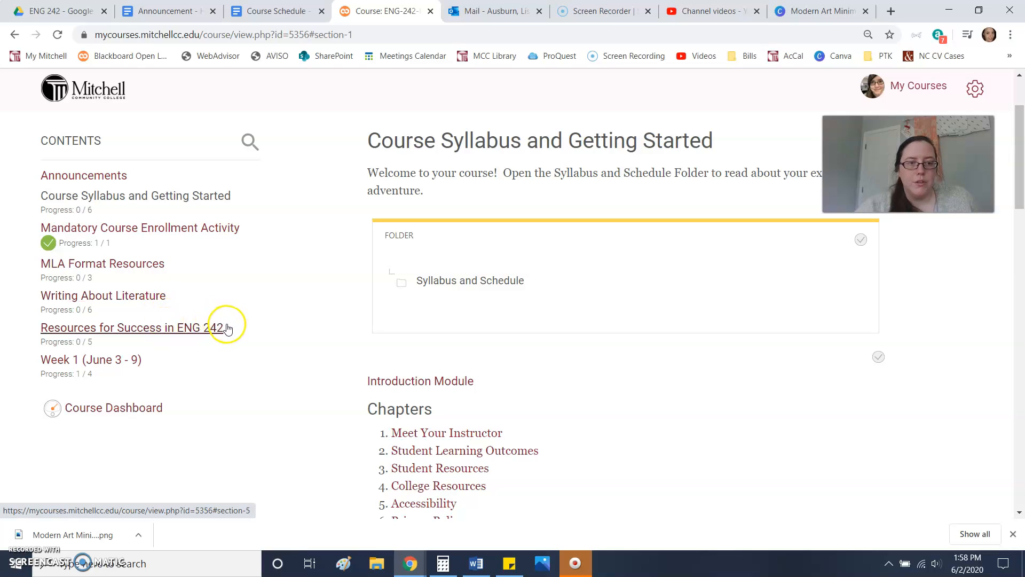
{"action": "mouse_move", "coordinate": [234, 332]}
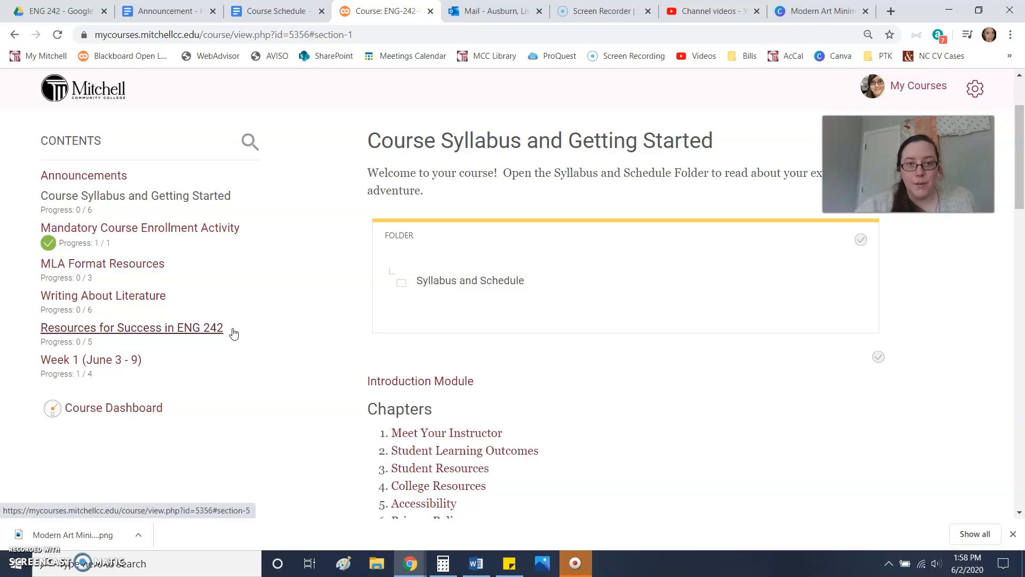
{"action": "mouse_move", "coordinate": [183, 316]}
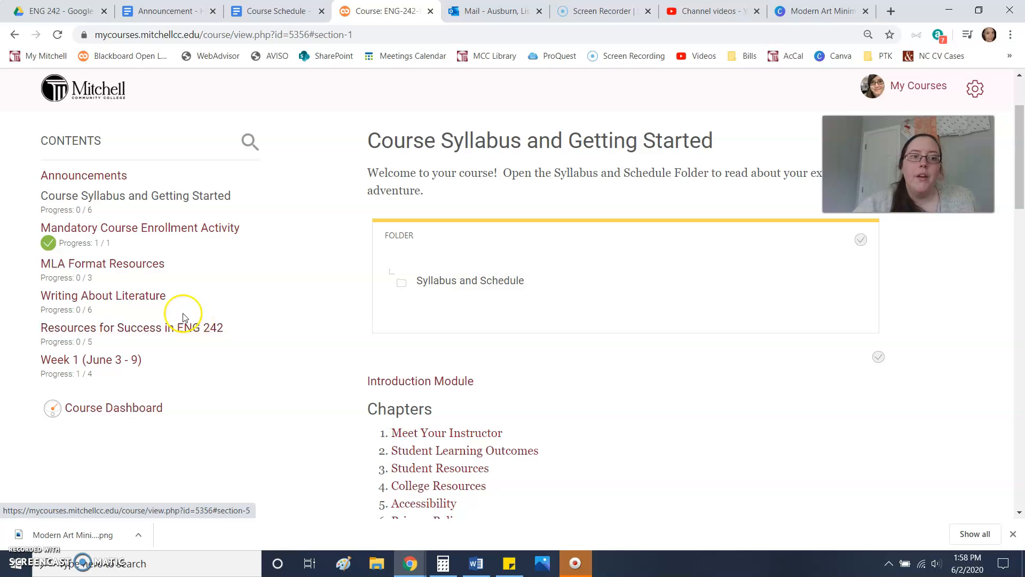
{"action": "mouse_move", "coordinate": [102, 263]}
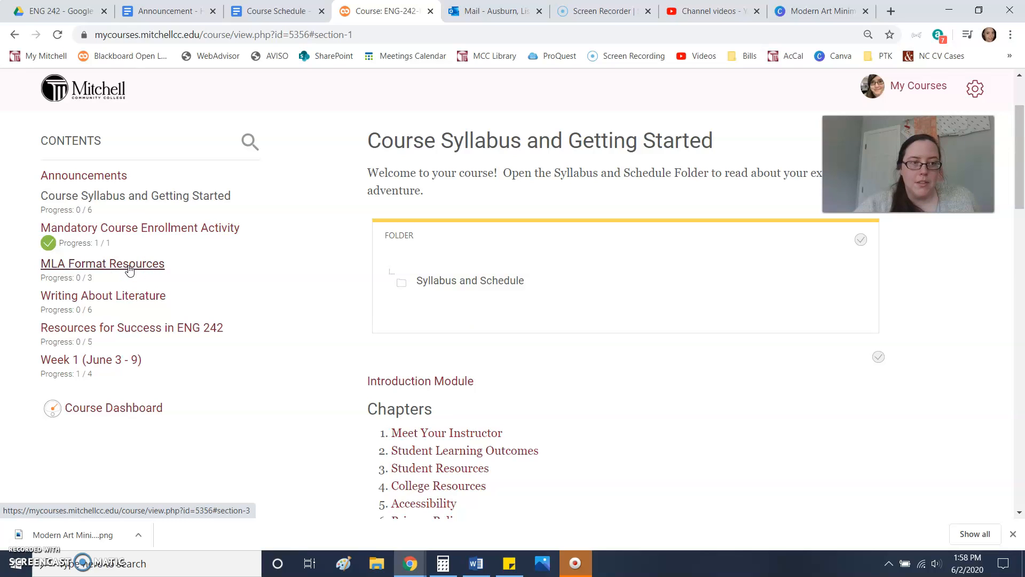
{"action": "mouse_move", "coordinate": [103, 294]}
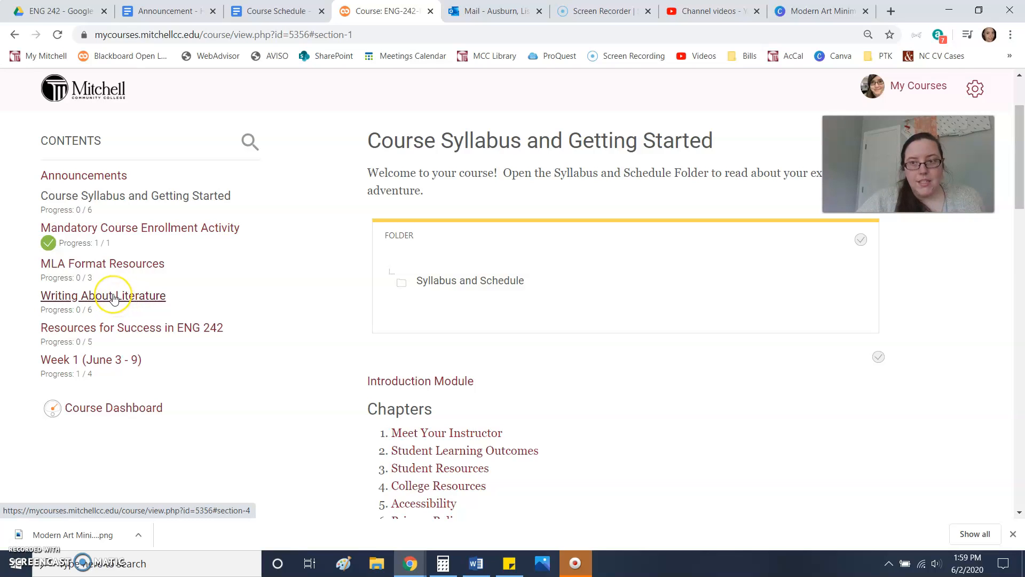
{"action": "mouse_move", "coordinate": [111, 294]}
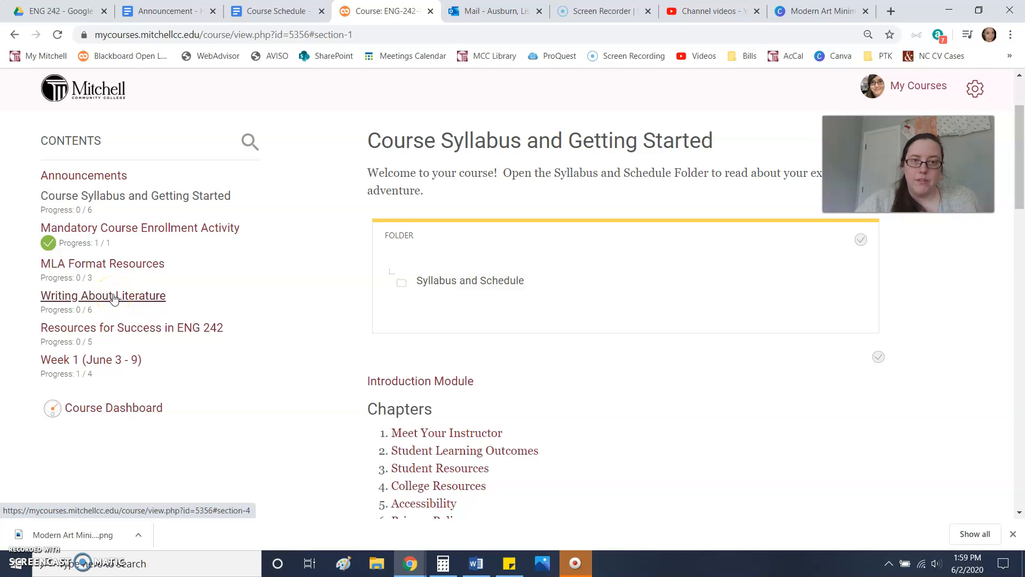
{"action": "mouse_move", "coordinate": [119, 363]}
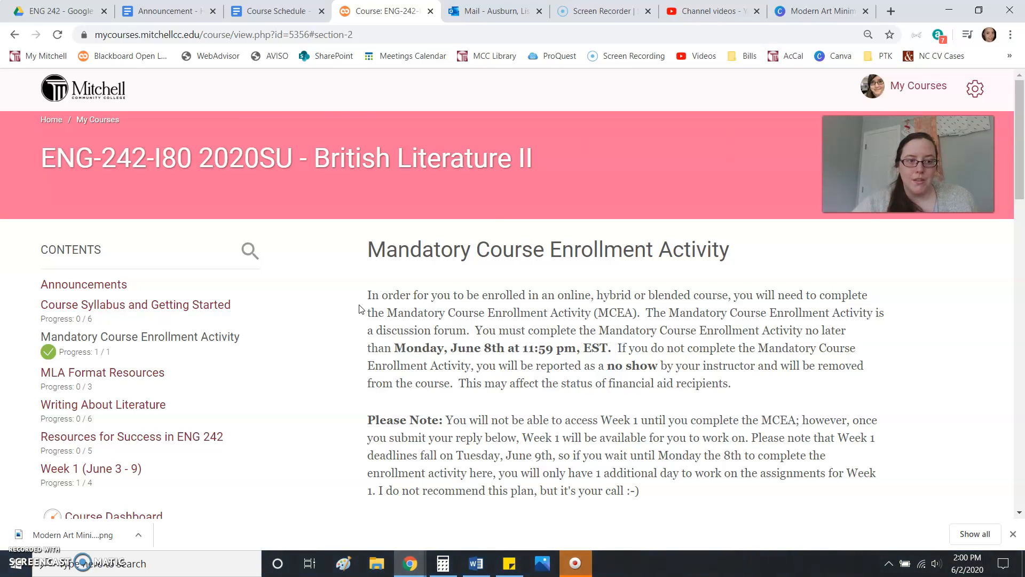
{"action": "mouse_move", "coordinate": [260, 437]}
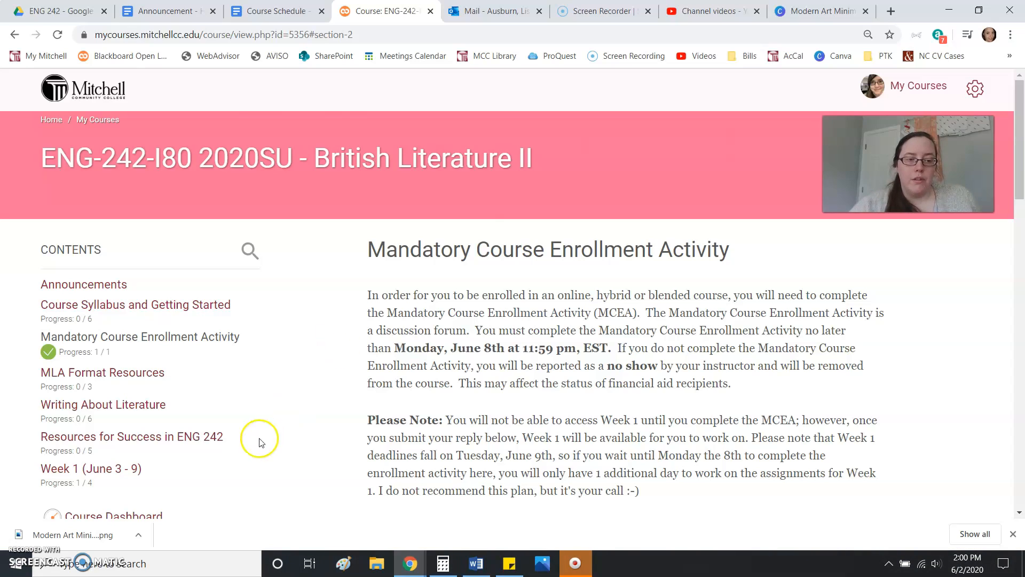
{"action": "mouse_move", "coordinate": [90, 467]}
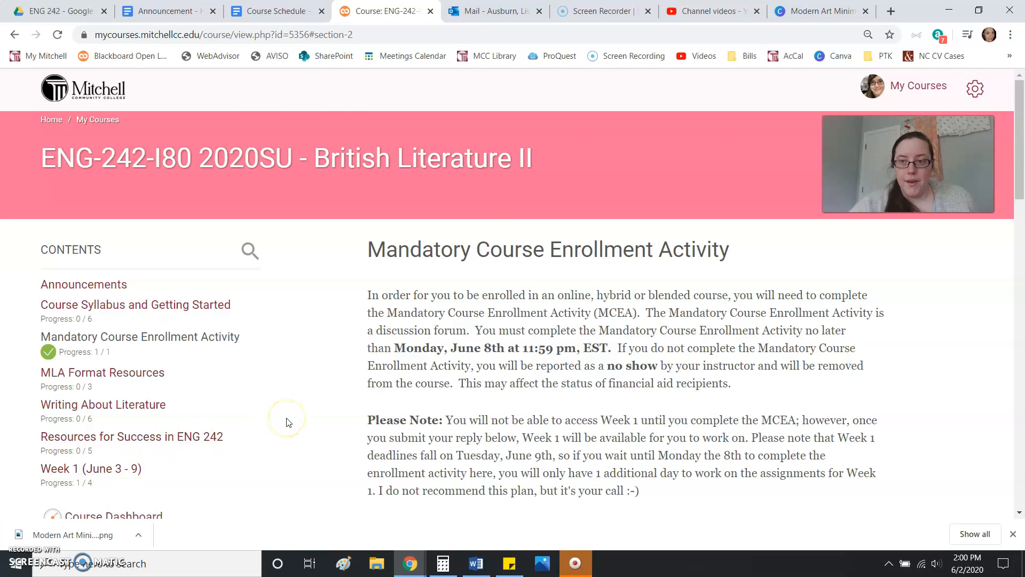
{"action": "mouse_move", "coordinate": [286, 422]}
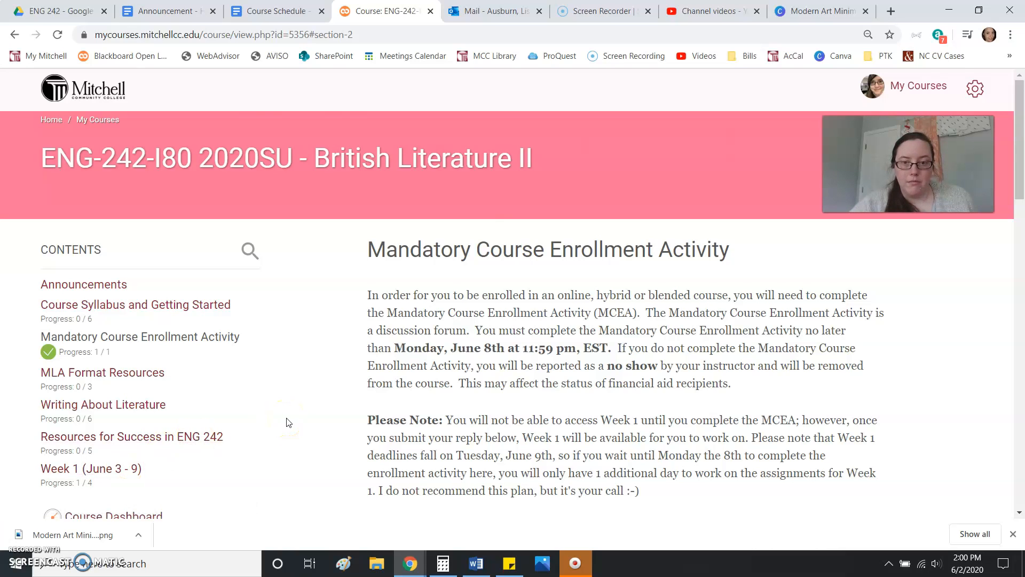
Switch the course page to the Week 1 (June 3 - 9) section
{"action": "left_click", "coordinate": [89, 468]}
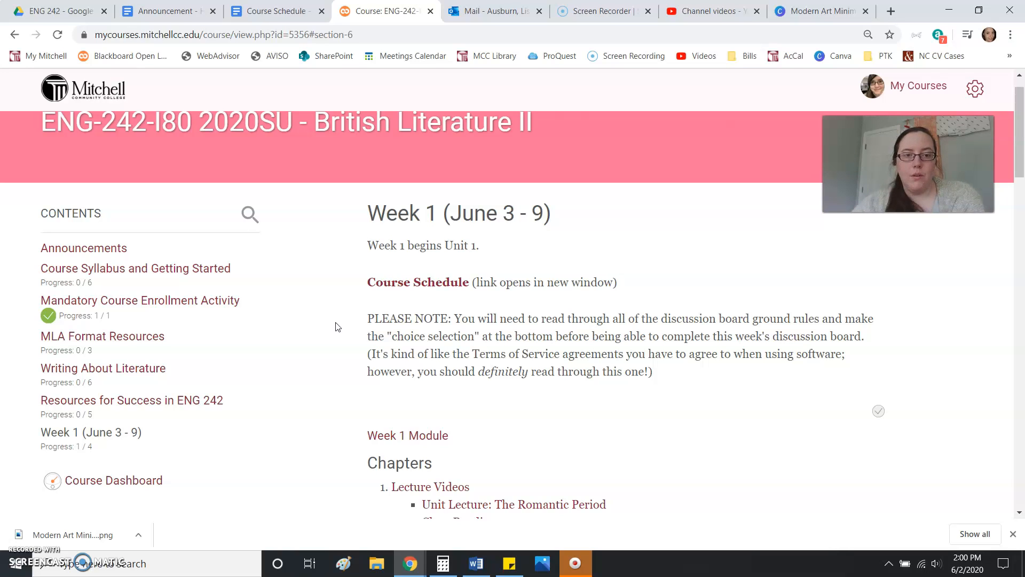
{"action": "mouse_move", "coordinate": [472, 245]}
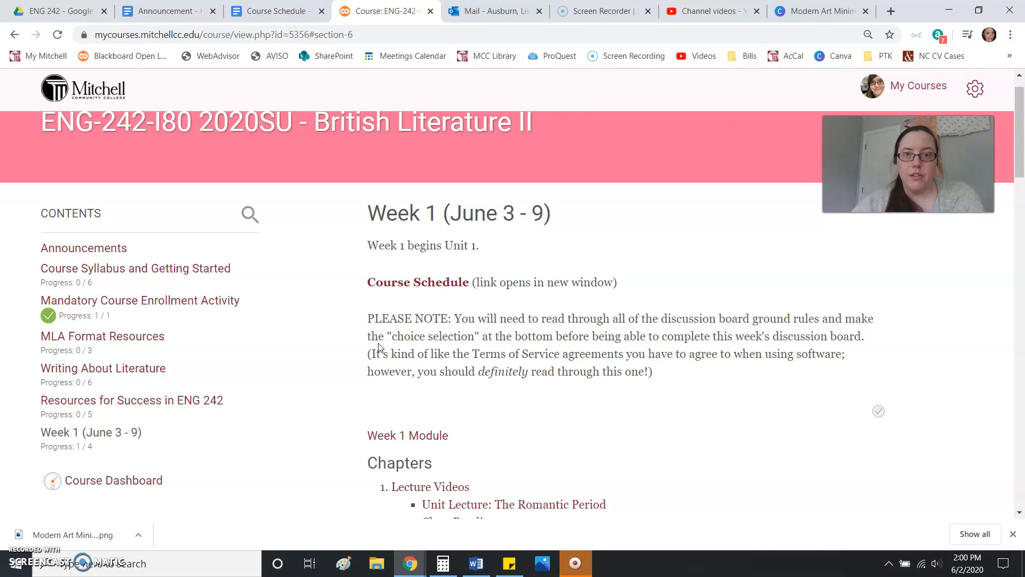
{"action": "scroll", "scroll_direction": "down", "scroll_amount": 3}
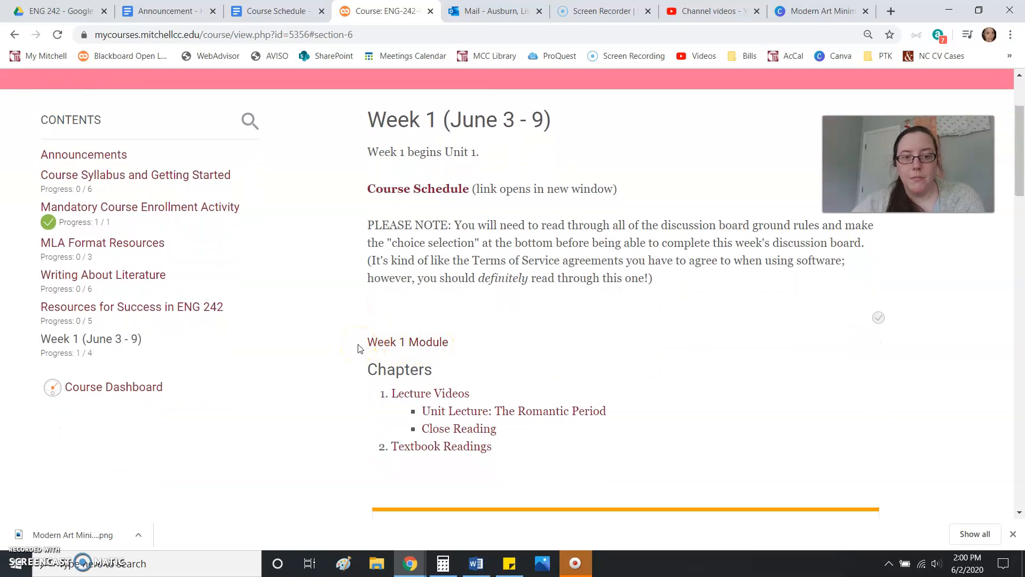
{"action": "mouse_move", "coordinate": [435, 425]}
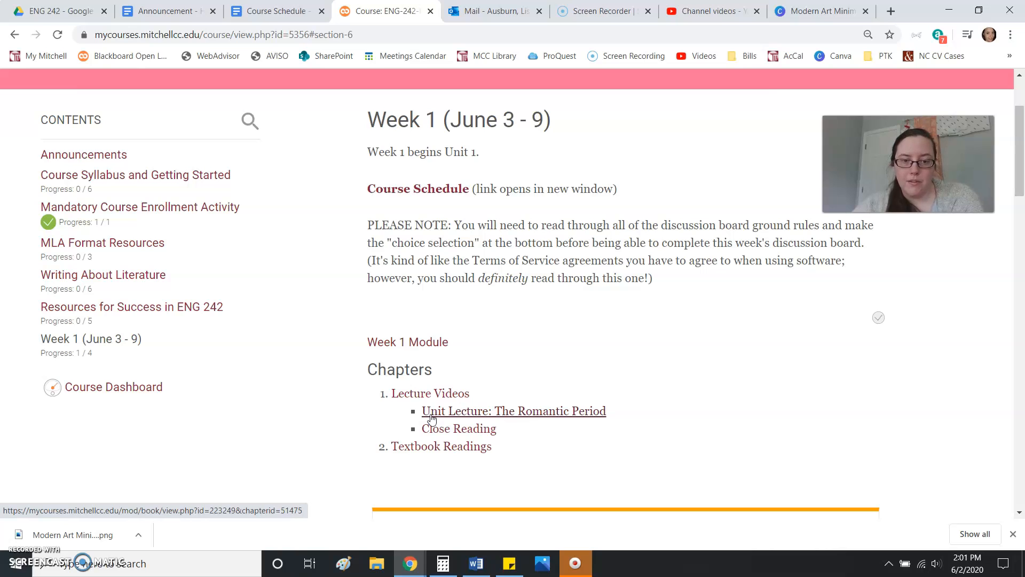
{"action": "scroll", "scroll_direction": "down", "scroll_amount": 3}
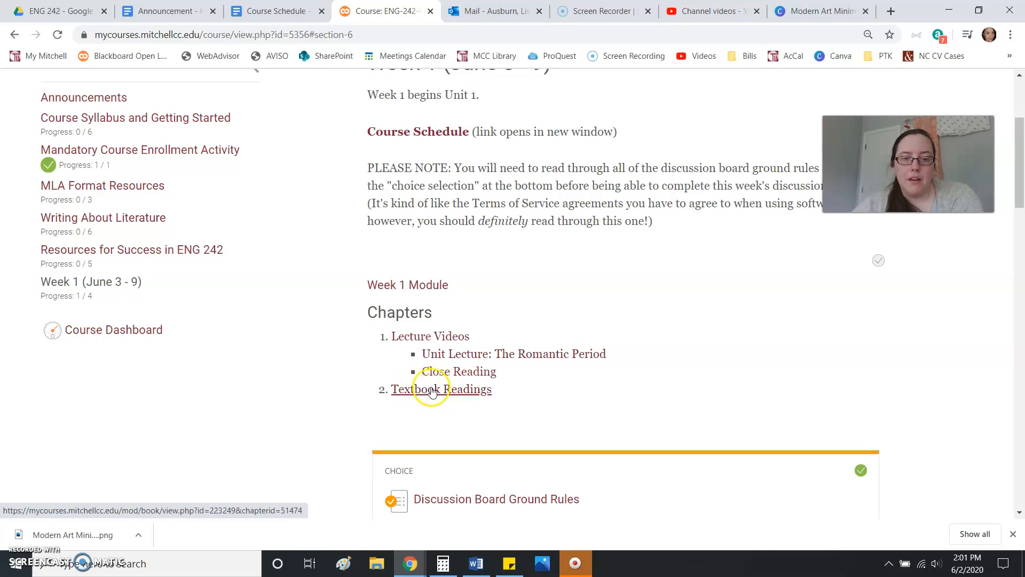
{"action": "mouse_move", "coordinate": [361, 404]}
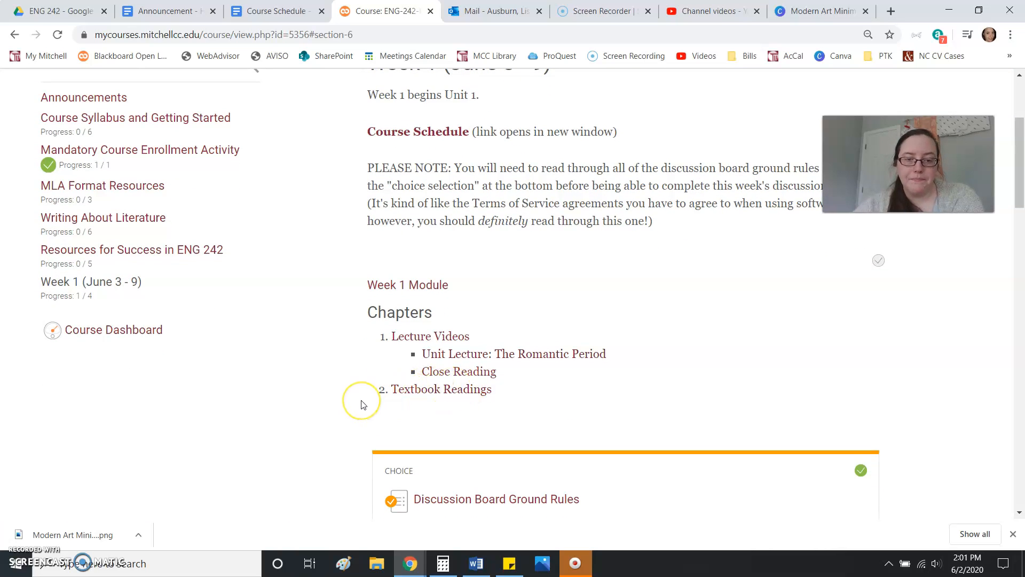
{"action": "scroll", "scroll_direction": "down", "scroll_amount": 3}
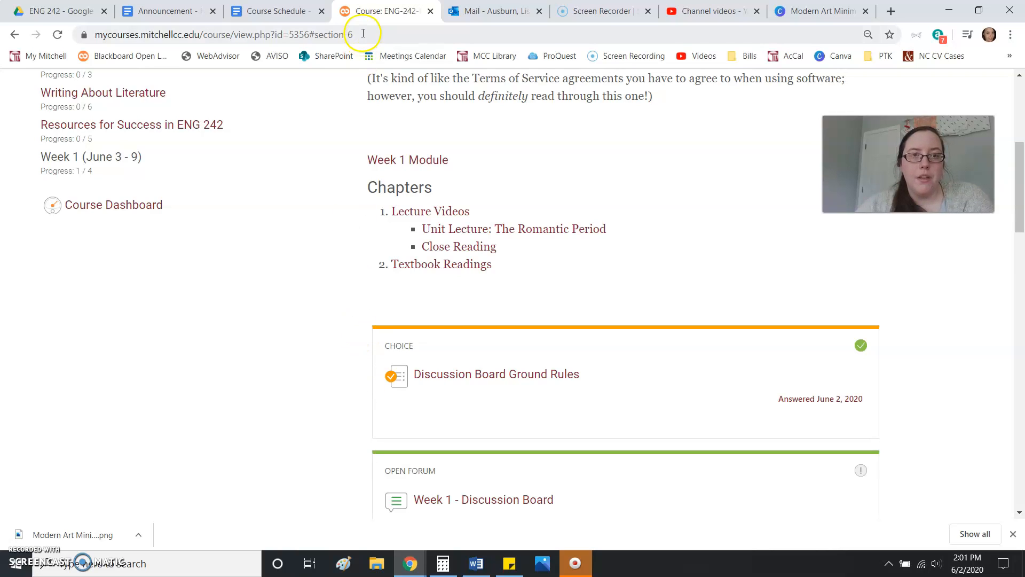
{"action": "mouse_move", "coordinate": [293, 140]}
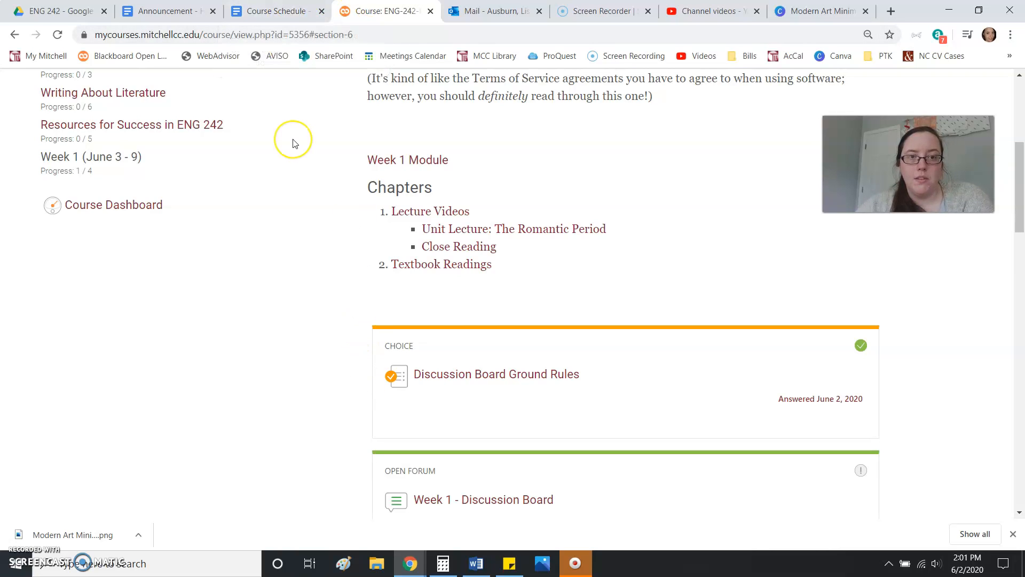
{"action": "mouse_move", "coordinate": [293, 143]}
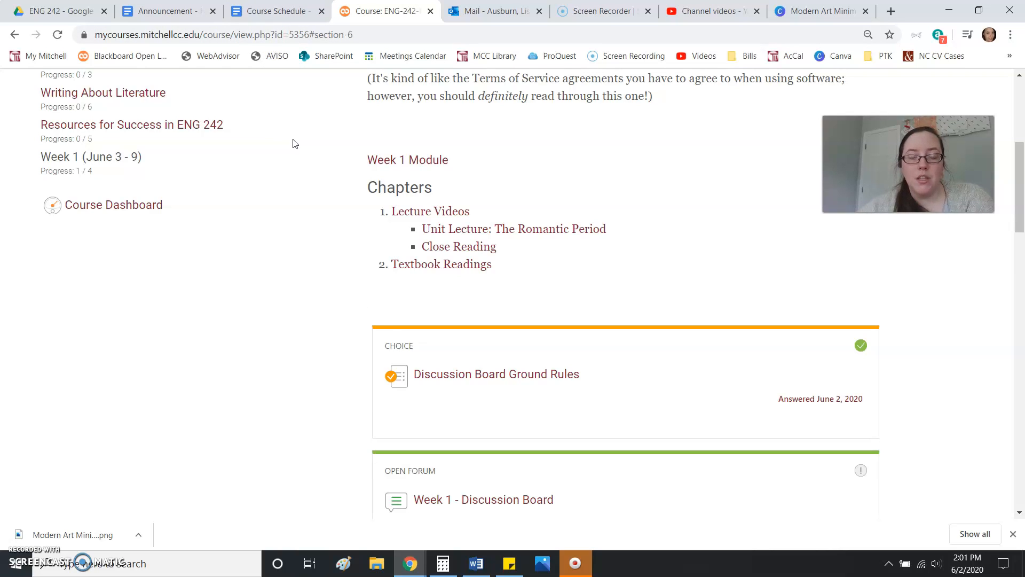
{"action": "scroll", "scroll_direction": "up", "scroll_amount": 3}
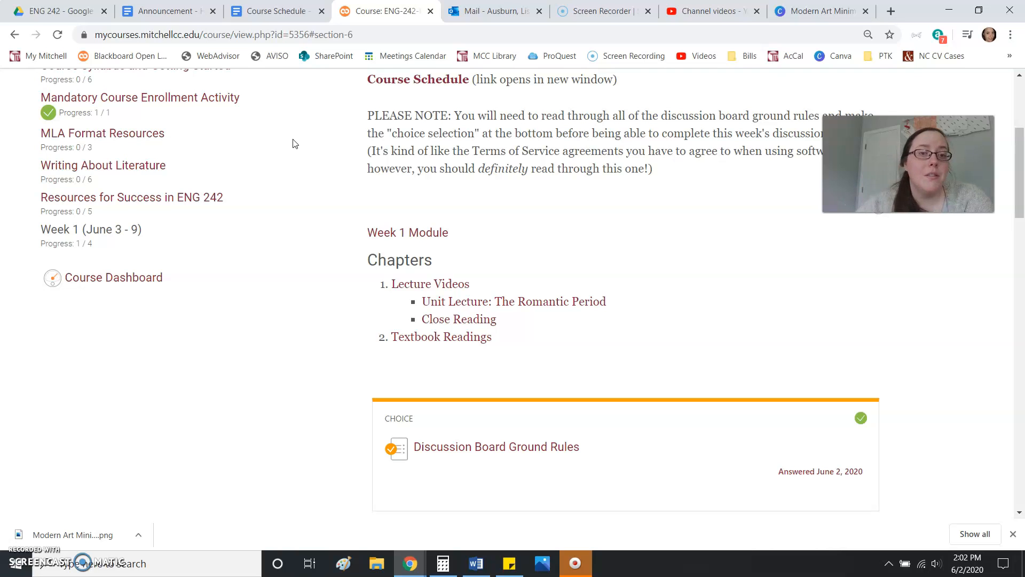
{"action": "scroll", "scroll_direction": "up", "scroll_amount": 3}
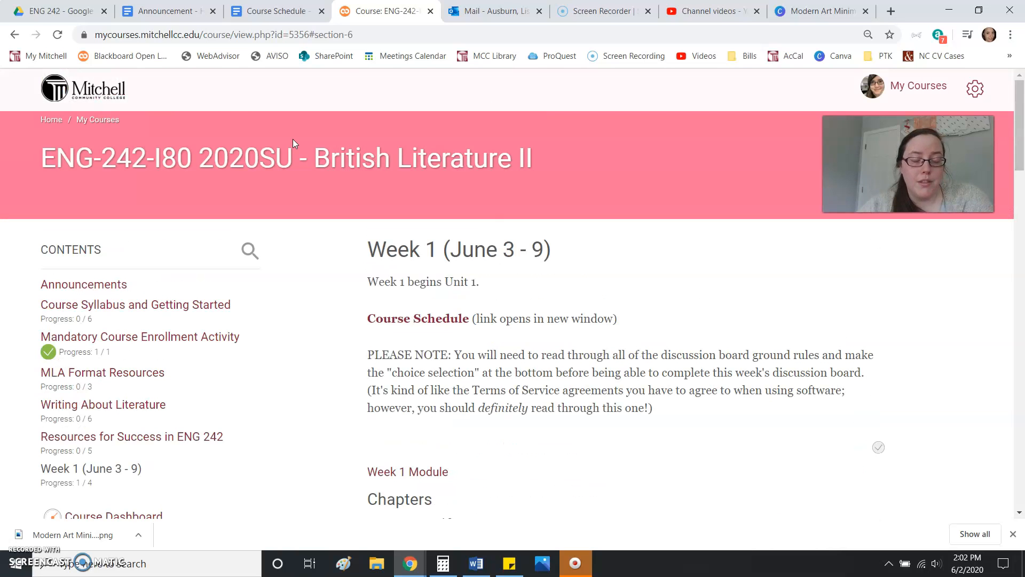